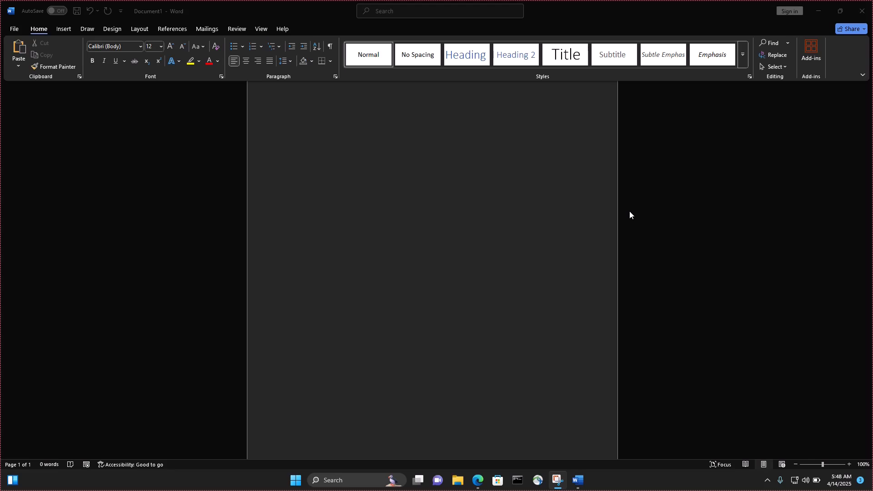
{"action": "mouse_move", "coordinate": [627, 216]}
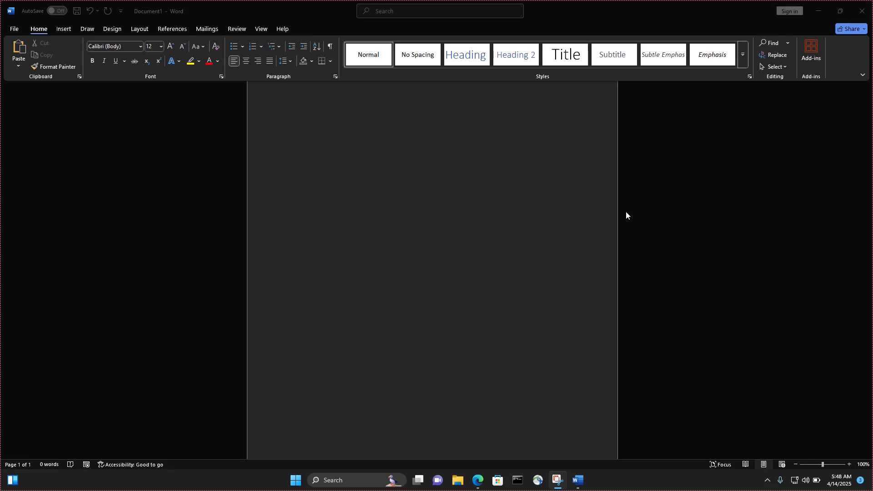
{"action": "mouse_move", "coordinate": [472, 209]}
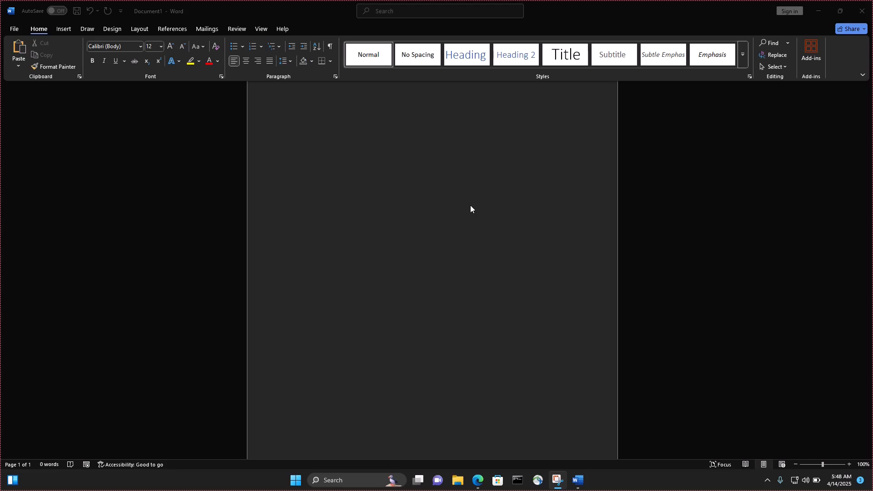
{"action": "mouse_move", "coordinate": [22, 33]}
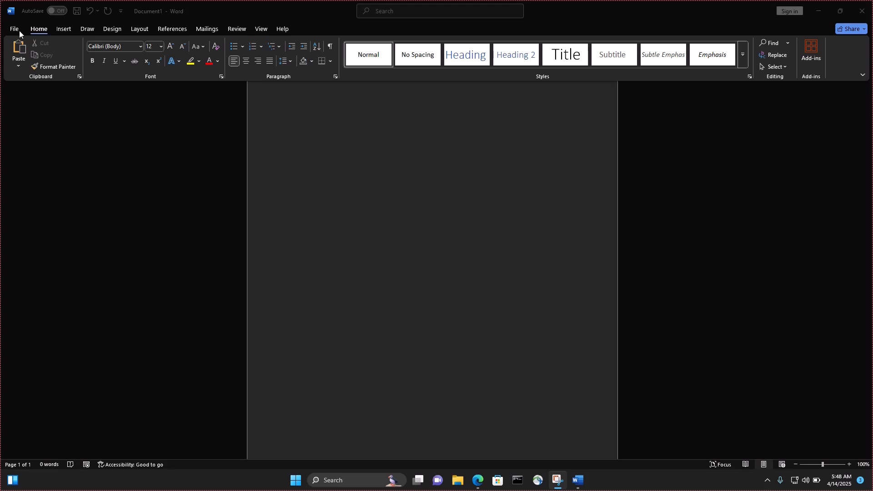
{"action": "mouse_move", "coordinate": [20, 32]}
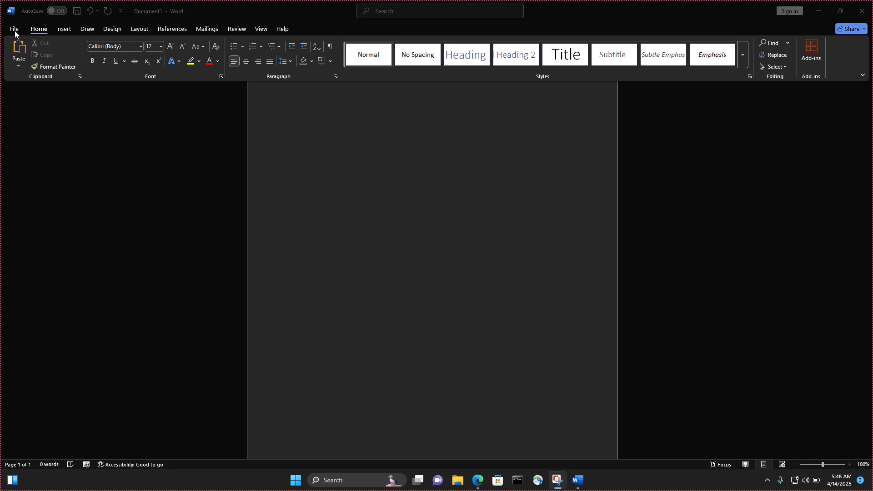
{"action": "mouse_move", "coordinate": [17, 33]}
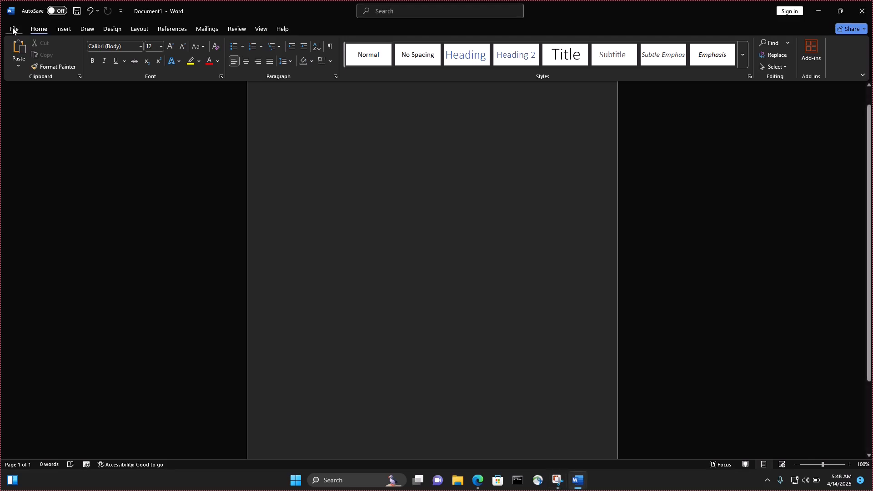
Step: Open the File backstage with new-document templates and recent files
{"action": "left_click", "coordinate": [18, 28]}
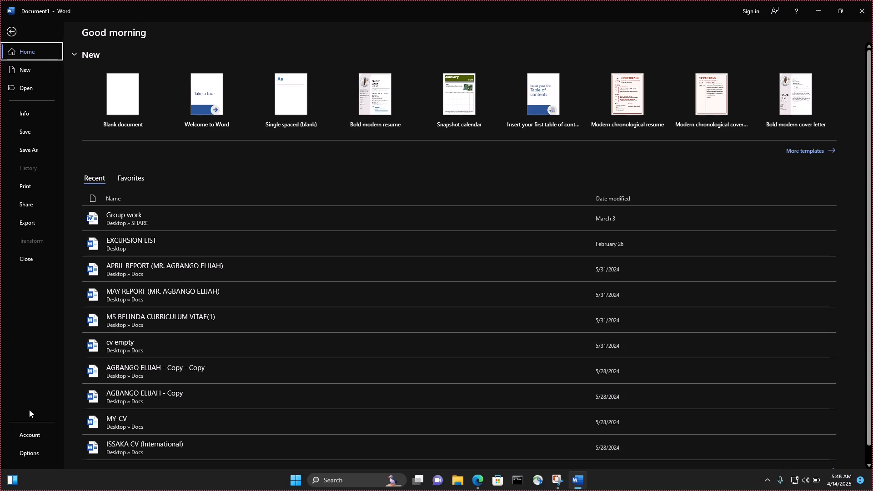
{"action": "mouse_move", "coordinate": [28, 454]}
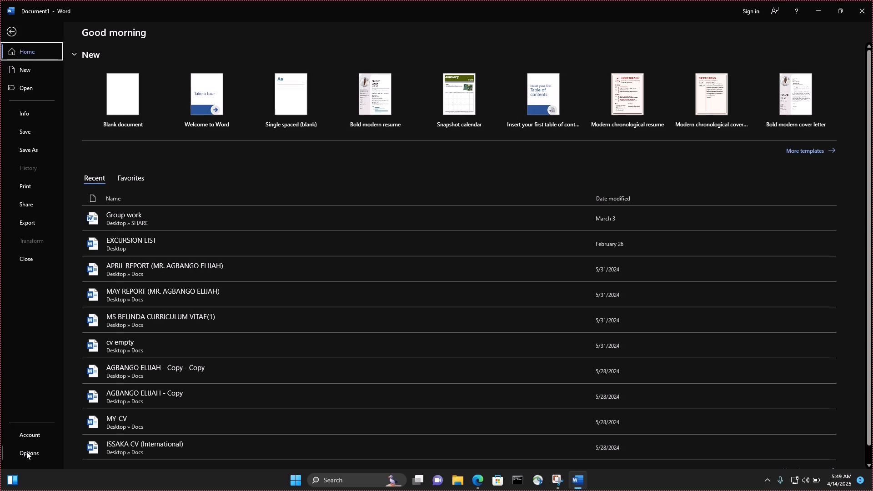
Step: Open Word Options on the General page from the backstage
{"action": "left_click", "coordinate": [28, 453]}
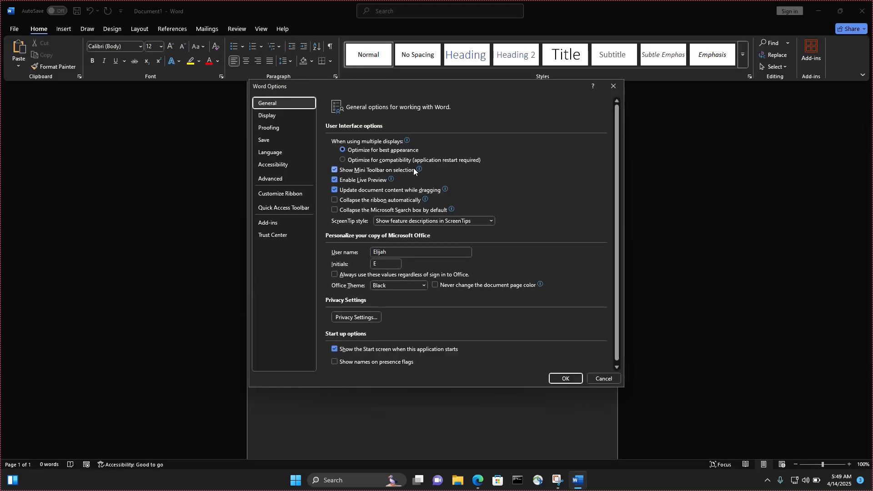
{"action": "mouse_move", "coordinate": [376, 107]}
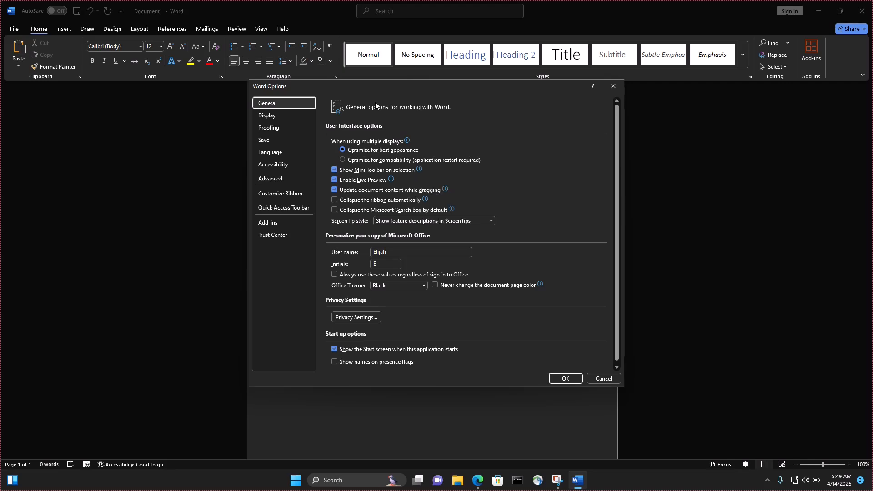
{"action": "mouse_move", "coordinate": [281, 103]}
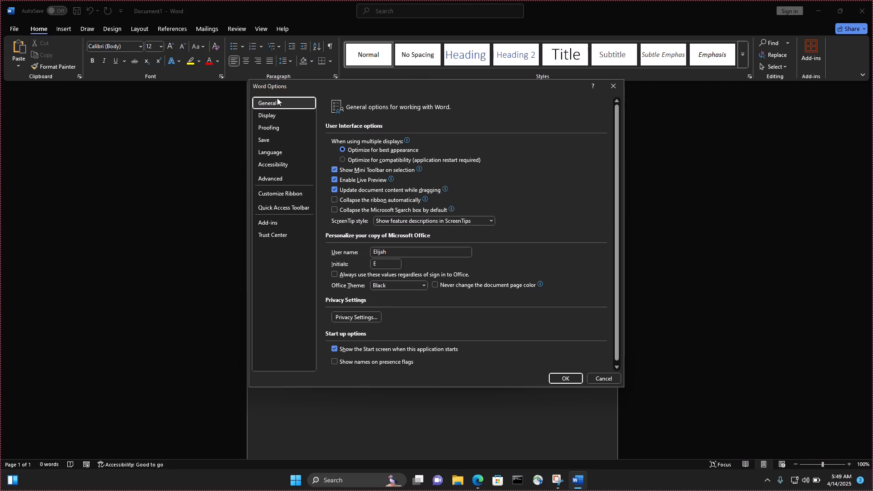
{"action": "mouse_move", "coordinate": [269, 53]}
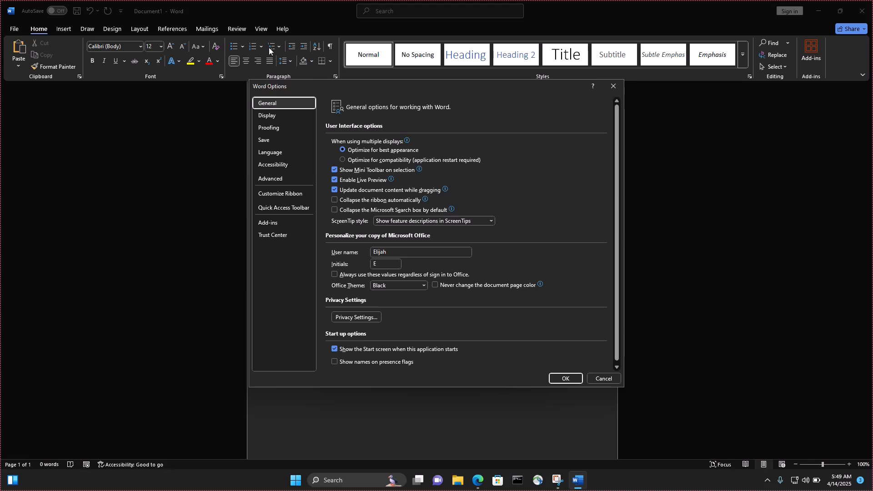
{"action": "mouse_move", "coordinate": [291, 103]}
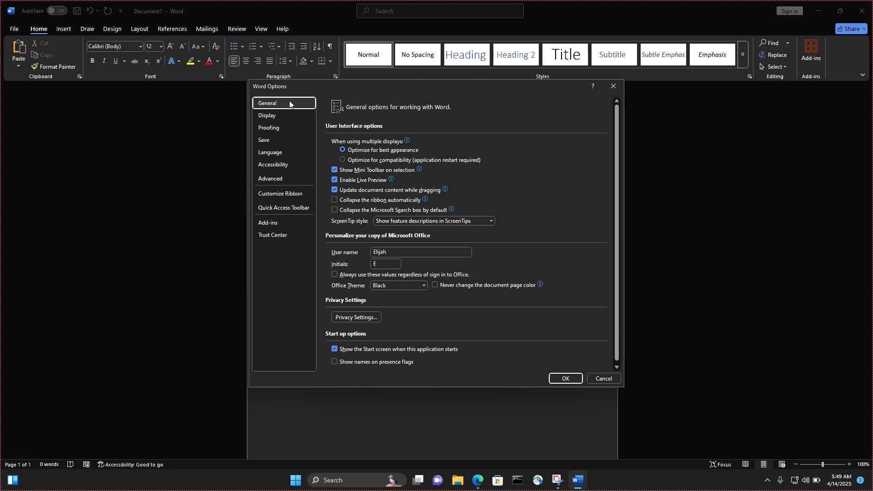
{"action": "mouse_move", "coordinate": [373, 214]}
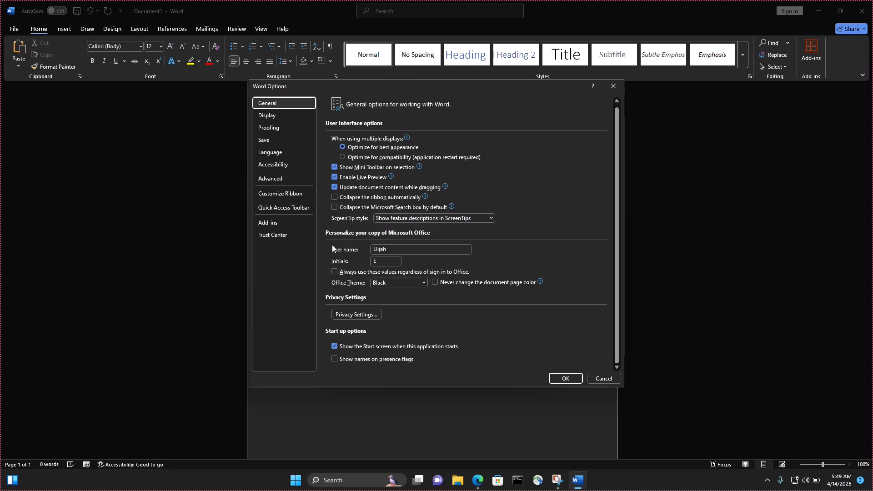
{"action": "mouse_move", "coordinate": [486, 224]}
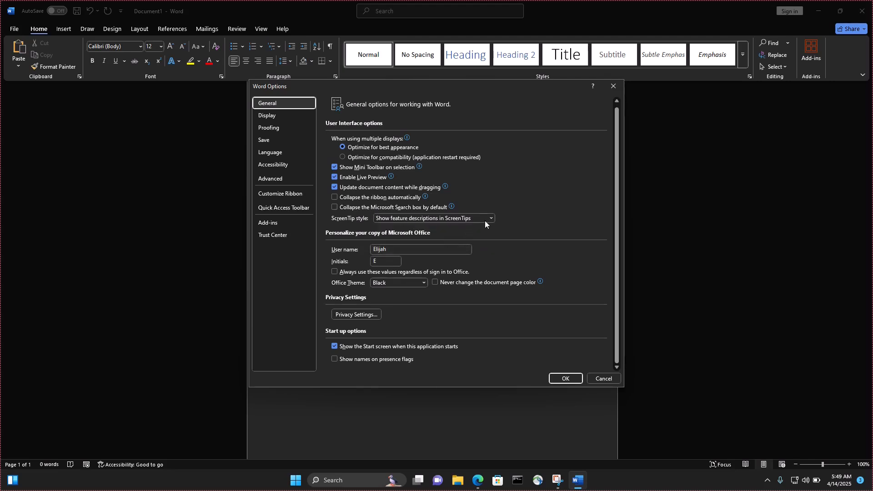
{"action": "mouse_move", "coordinate": [358, 247]}
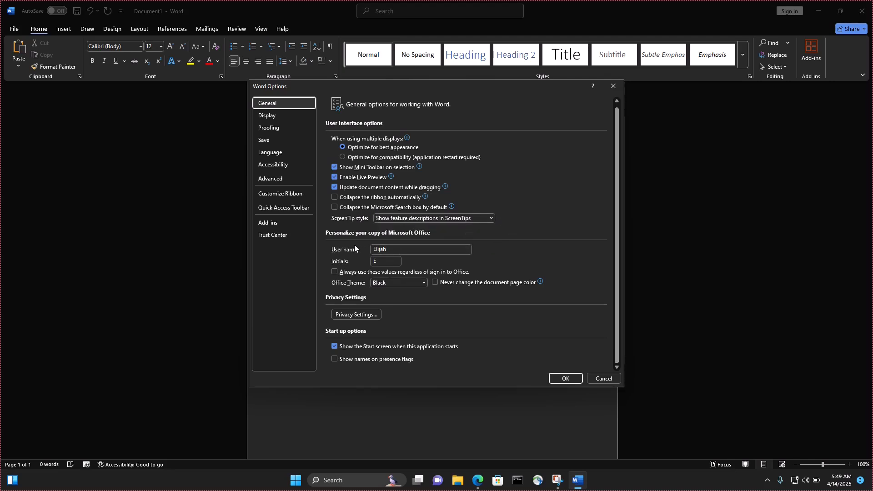
{"action": "mouse_move", "coordinate": [343, 276]}
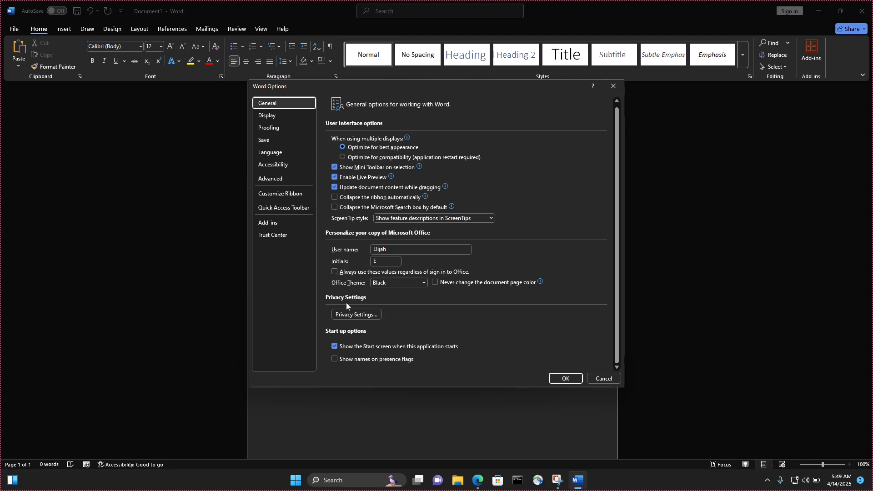
{"action": "mouse_move", "coordinate": [350, 298]}
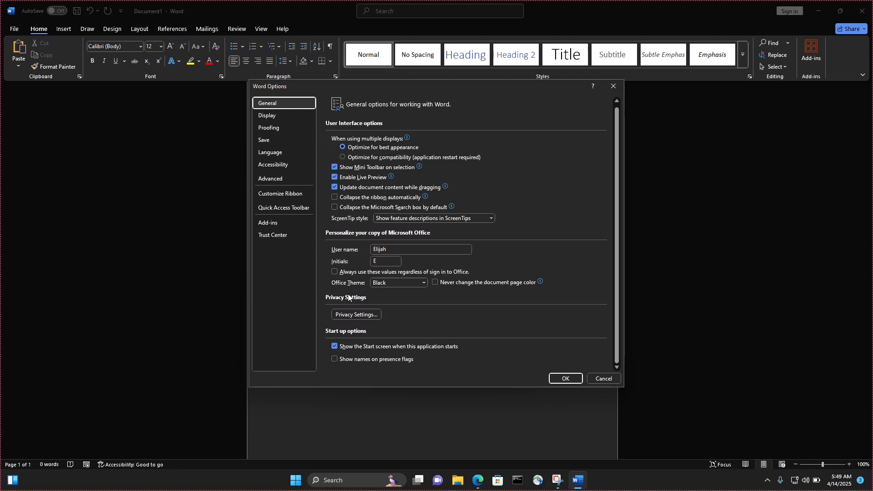
{"action": "mouse_move", "coordinate": [399, 287]}
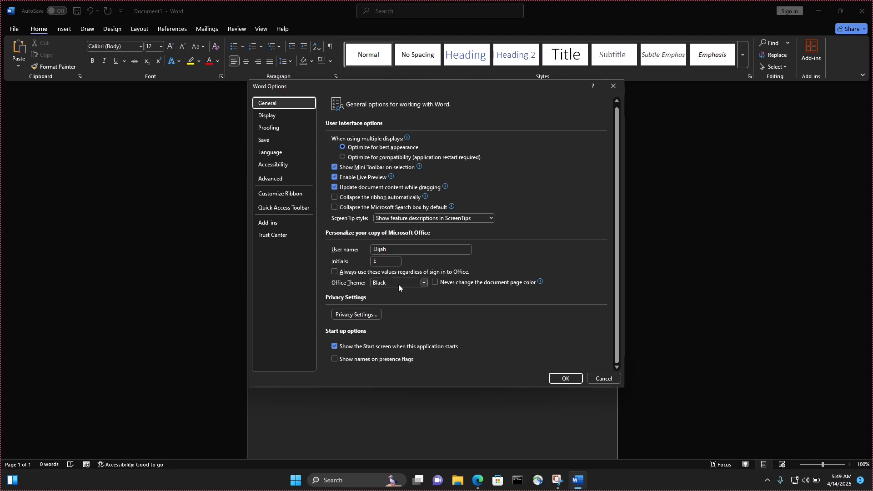
{"action": "mouse_move", "coordinate": [422, 286]}
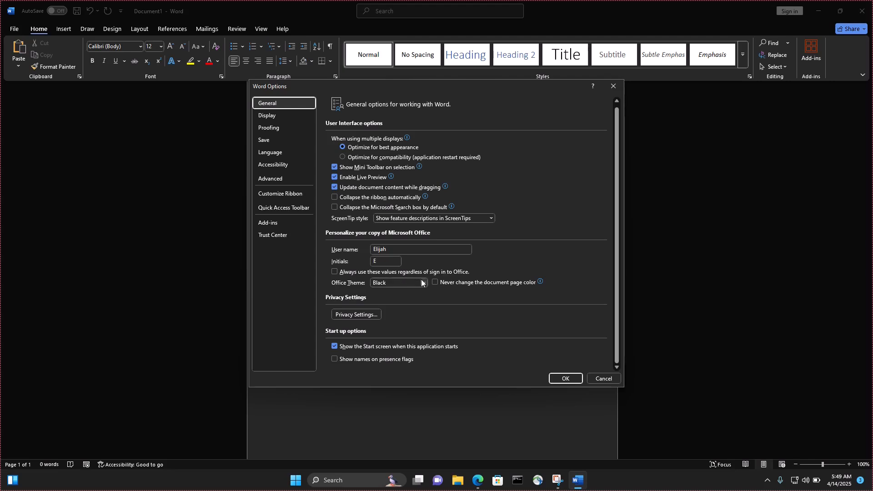
Step: Set the Office Theme dropdown to White
{"action": "left_click", "coordinate": [422, 283]}
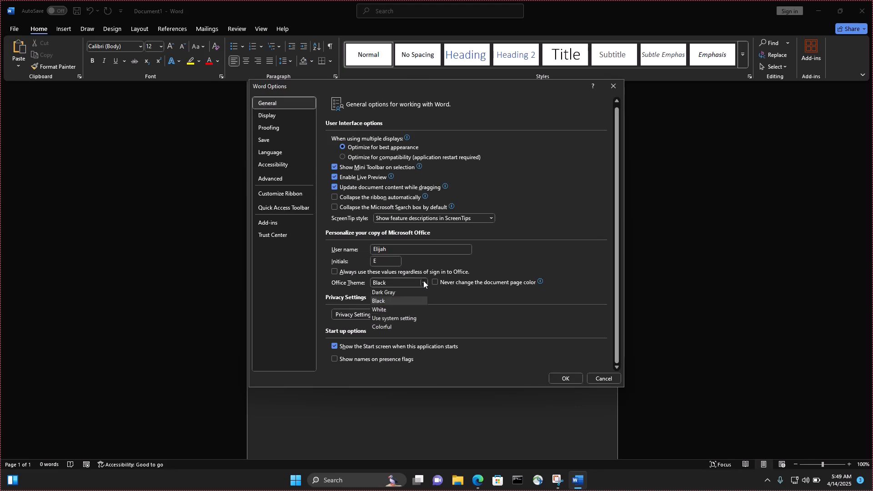
{"action": "mouse_move", "coordinate": [379, 310]}
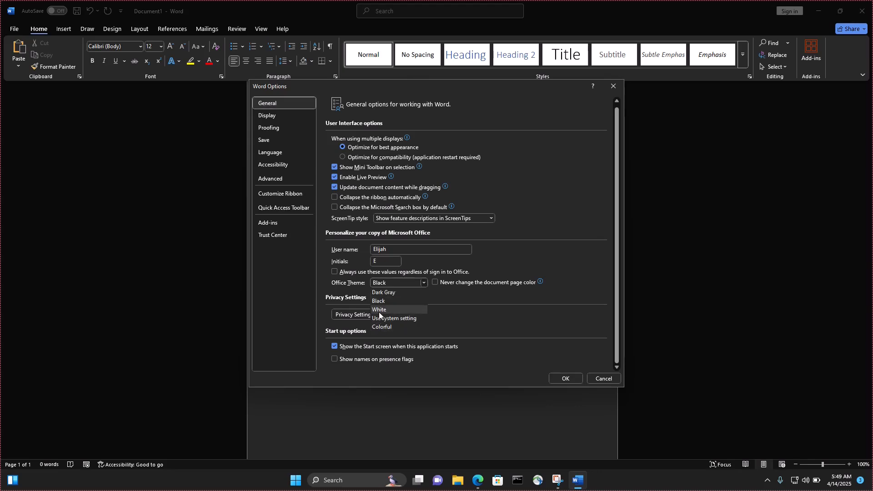
{"action": "left_click", "coordinate": [379, 309]}
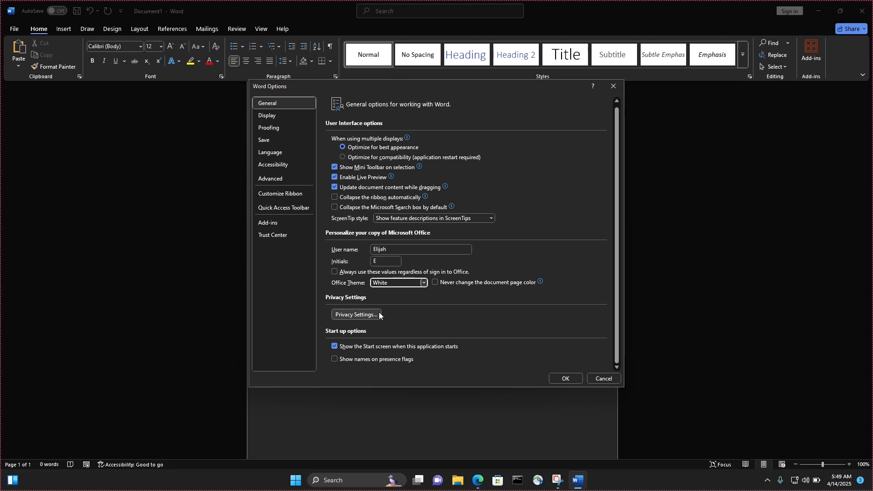
{"action": "mouse_move", "coordinate": [540, 363]}
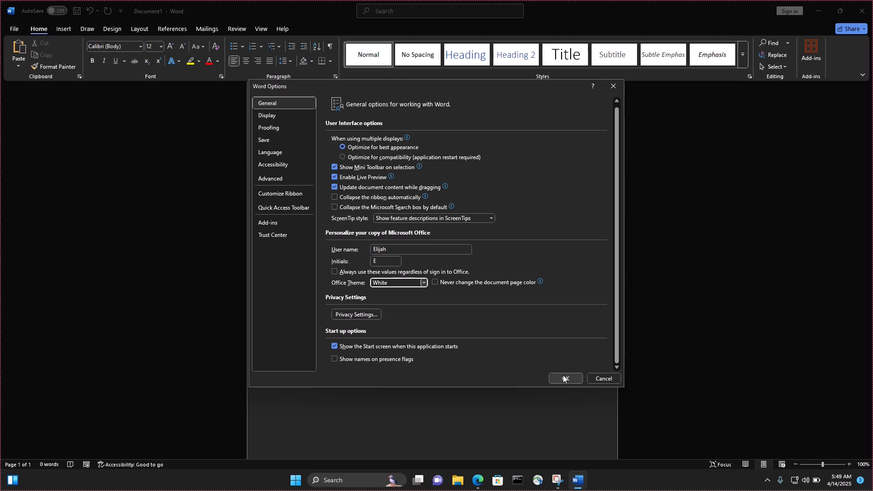
Step: Confirm Word Options with OK and return to the blank document page
{"action": "left_click", "coordinate": [565, 378]}
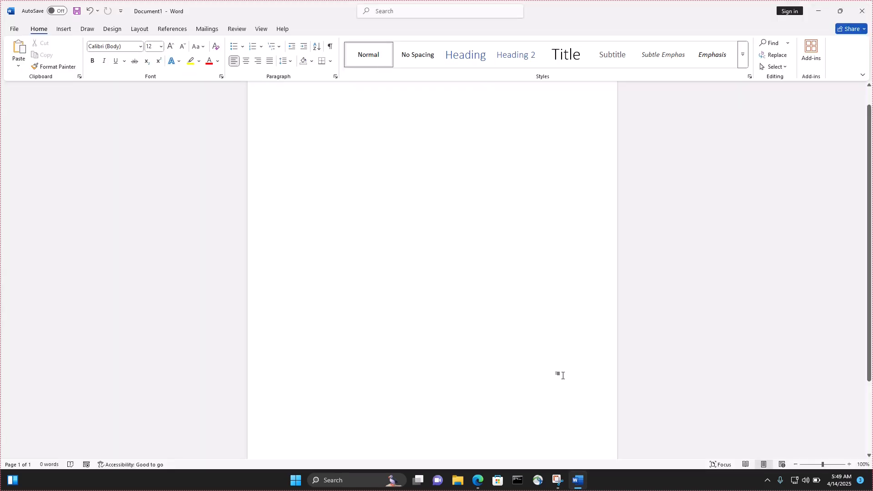
{"action": "left_click", "coordinate": [290, 114]}
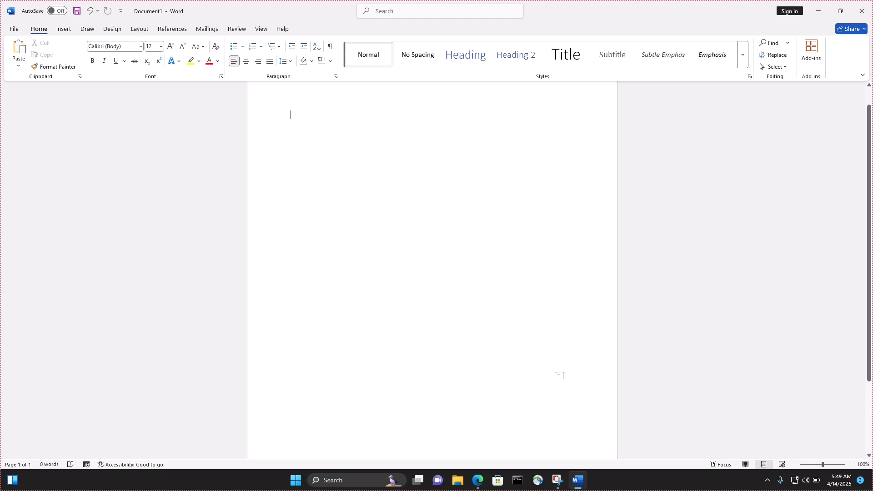